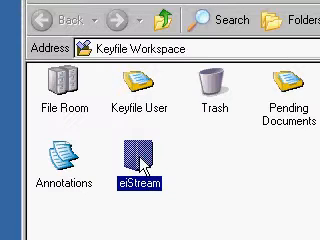
# - Bring up the eiStream cabinet's context menu to reach the Browse option
pyautogui.rightClick(147, 175)
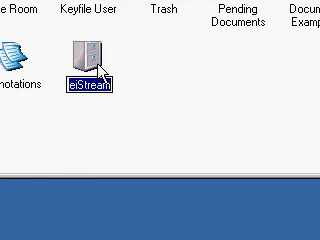
pyautogui.rightClick(85, 55)
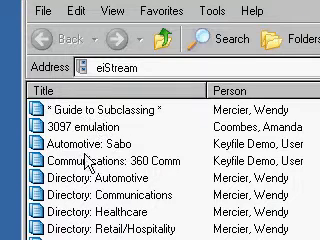
pyautogui.scroll(-3)
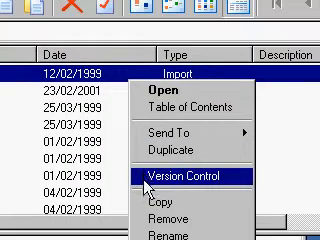
pyautogui.moveTo(190, 188)
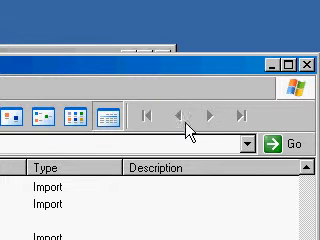
pyautogui.moveTo(245, 120)
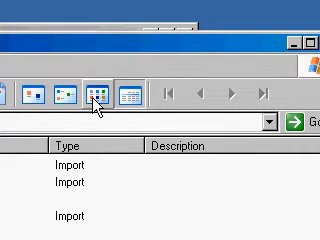
# - Switch the eiStream browse window to List view
pyautogui.click(91, 92)
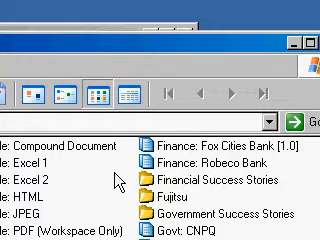